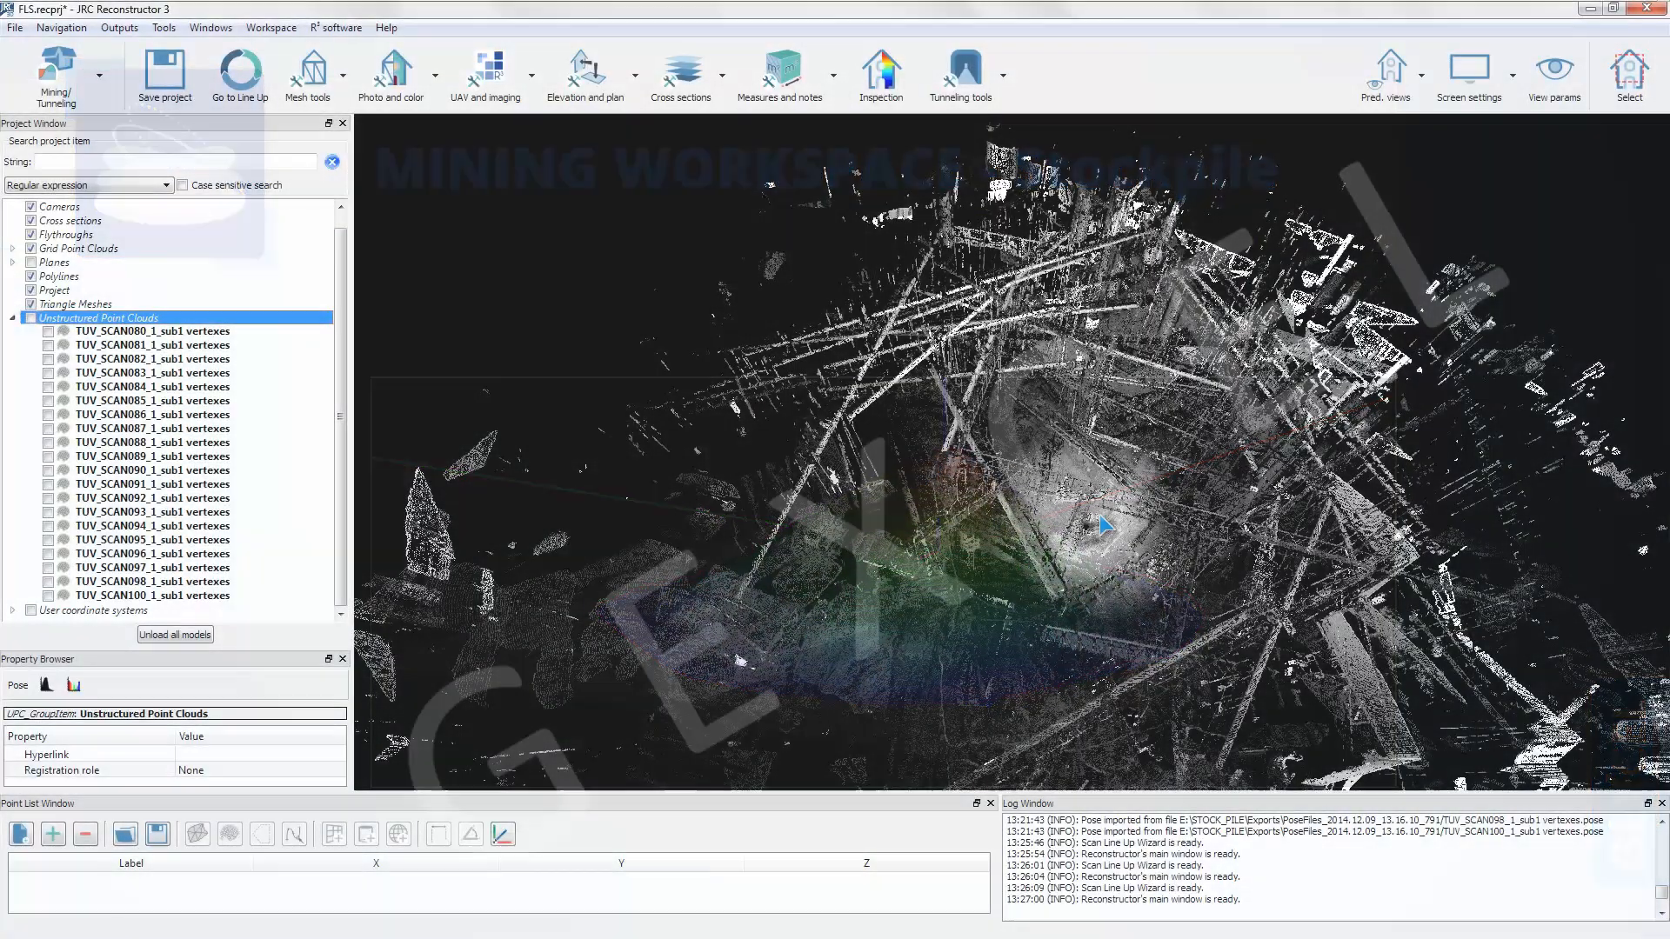
Enable the Unstructured Point Clouds group so all twenty TUV scans display in 3D.
{"action": "left_click", "coordinate": [29, 317]}
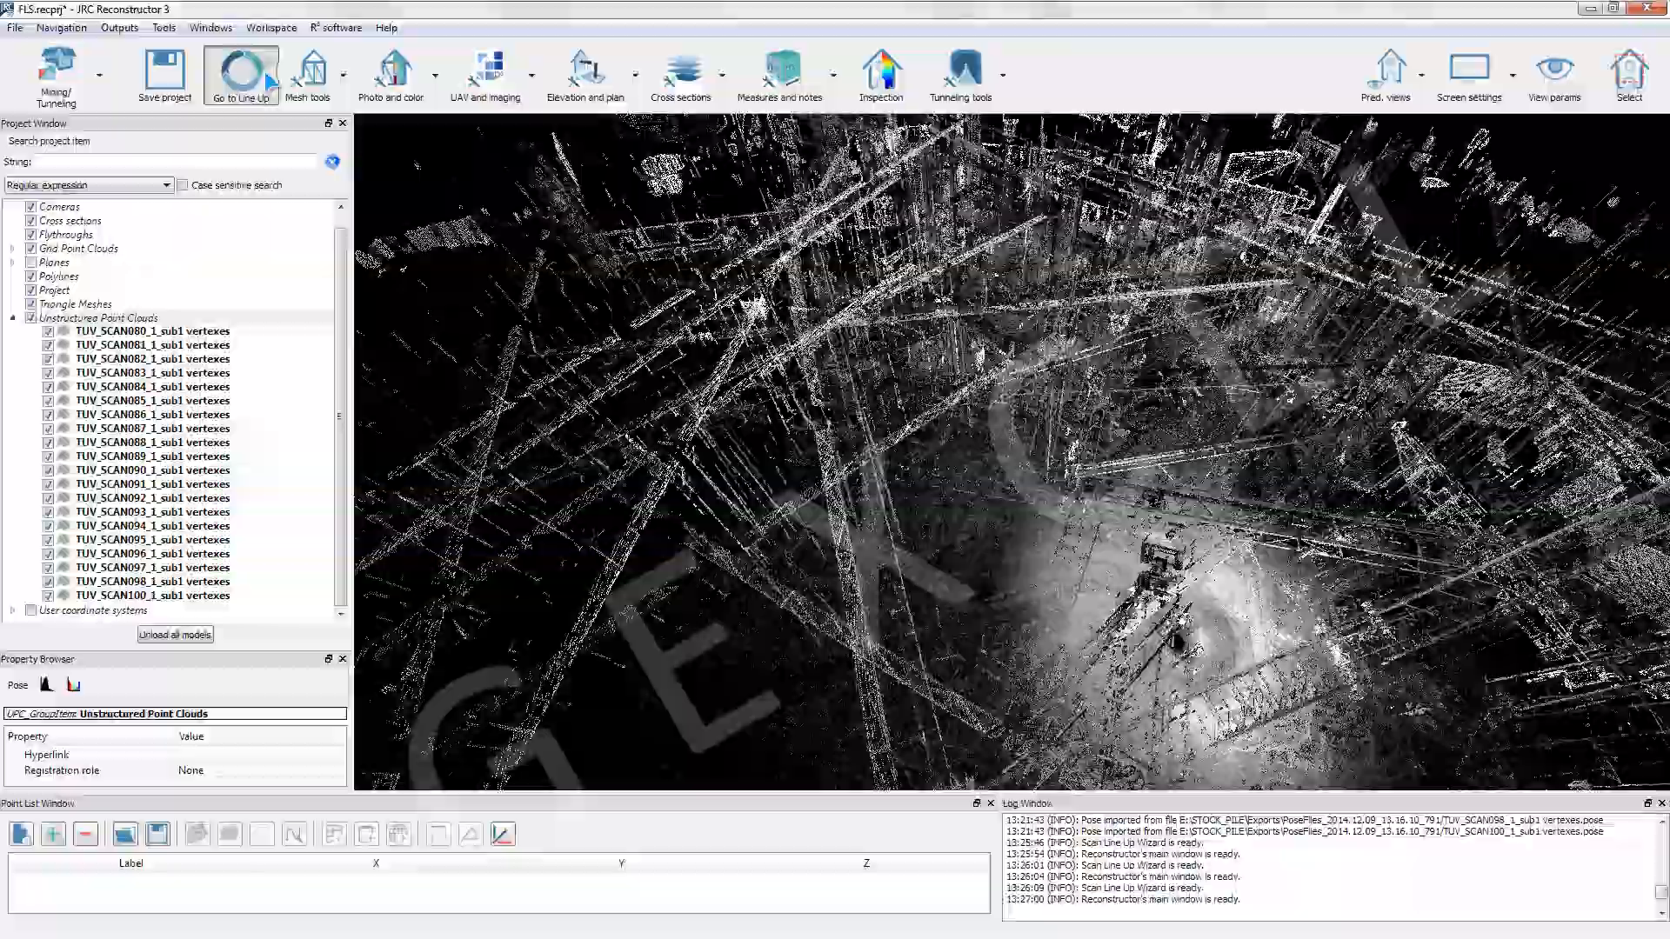
Send all twenty TUV_SCAN clouds to Scan Line Up and start the processing wizard.
{"action": "left_click", "coordinate": [240, 75]}
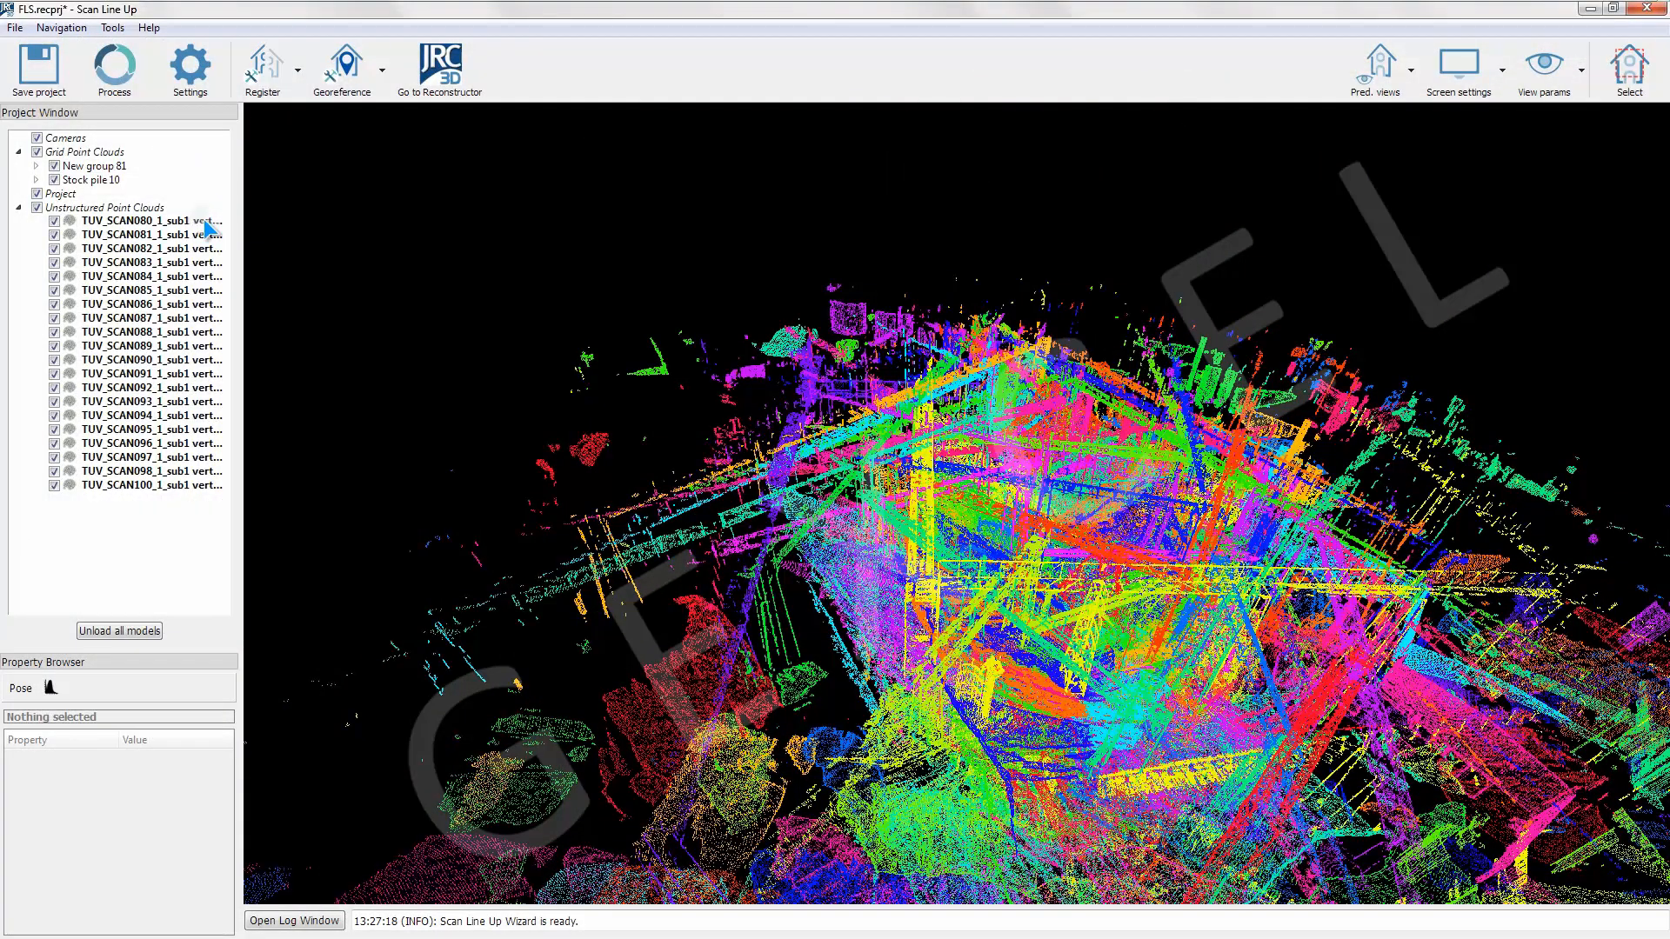
{"action": "left_click", "coordinate": [153, 221]}
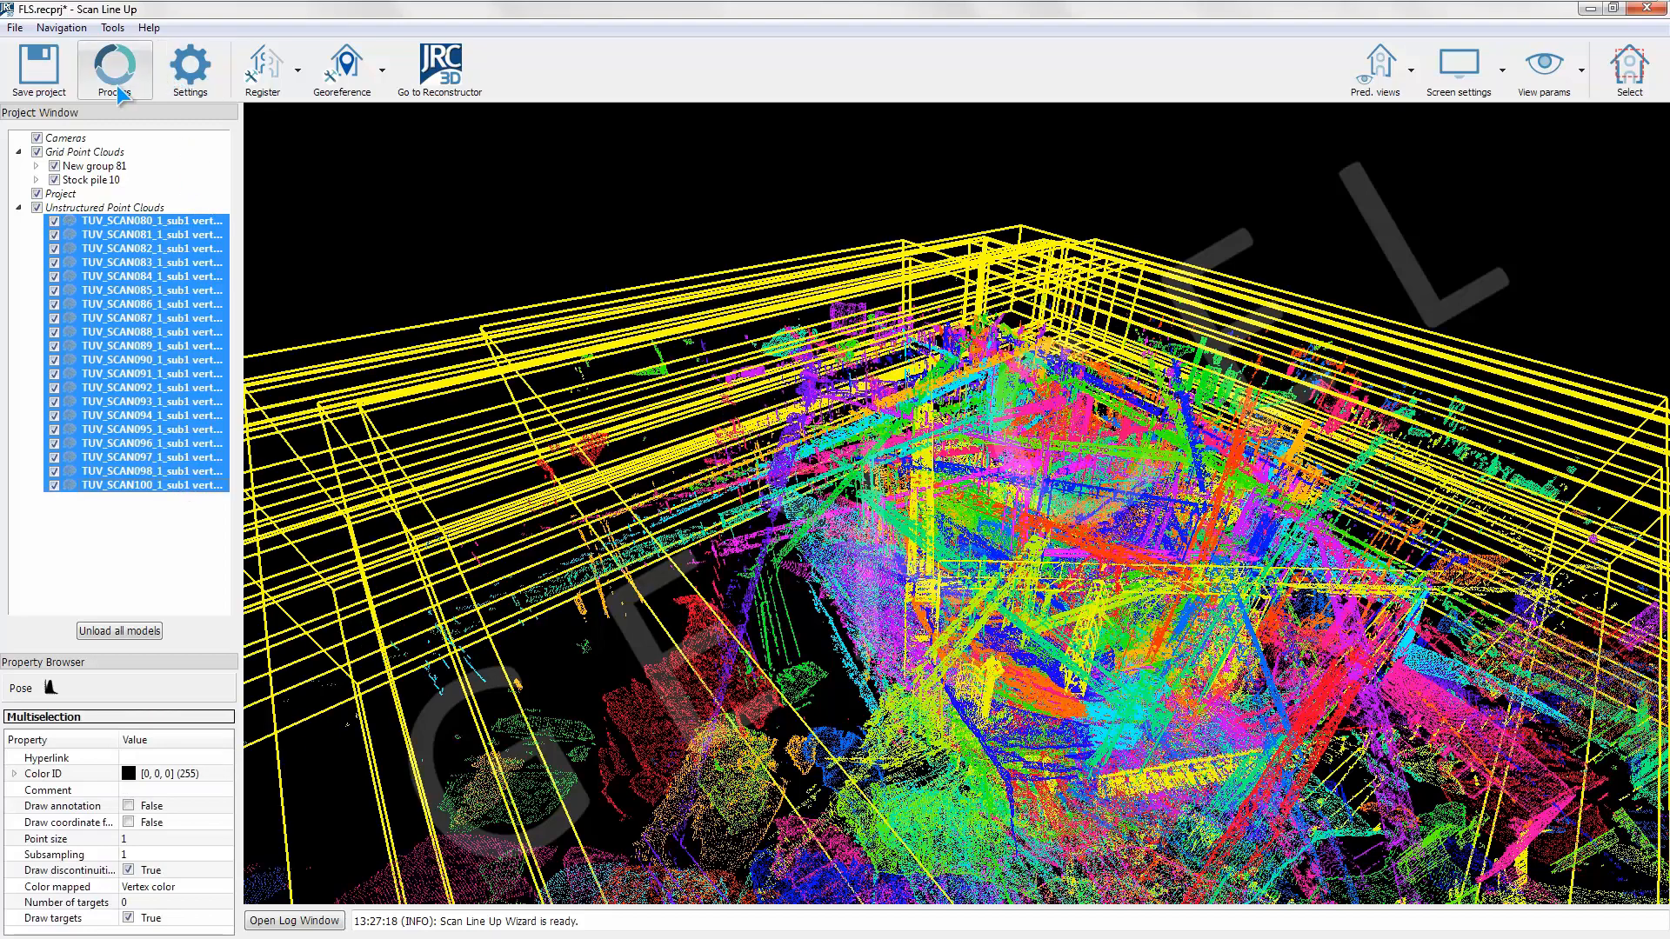
{"action": "left_click", "coordinate": [113, 66]}
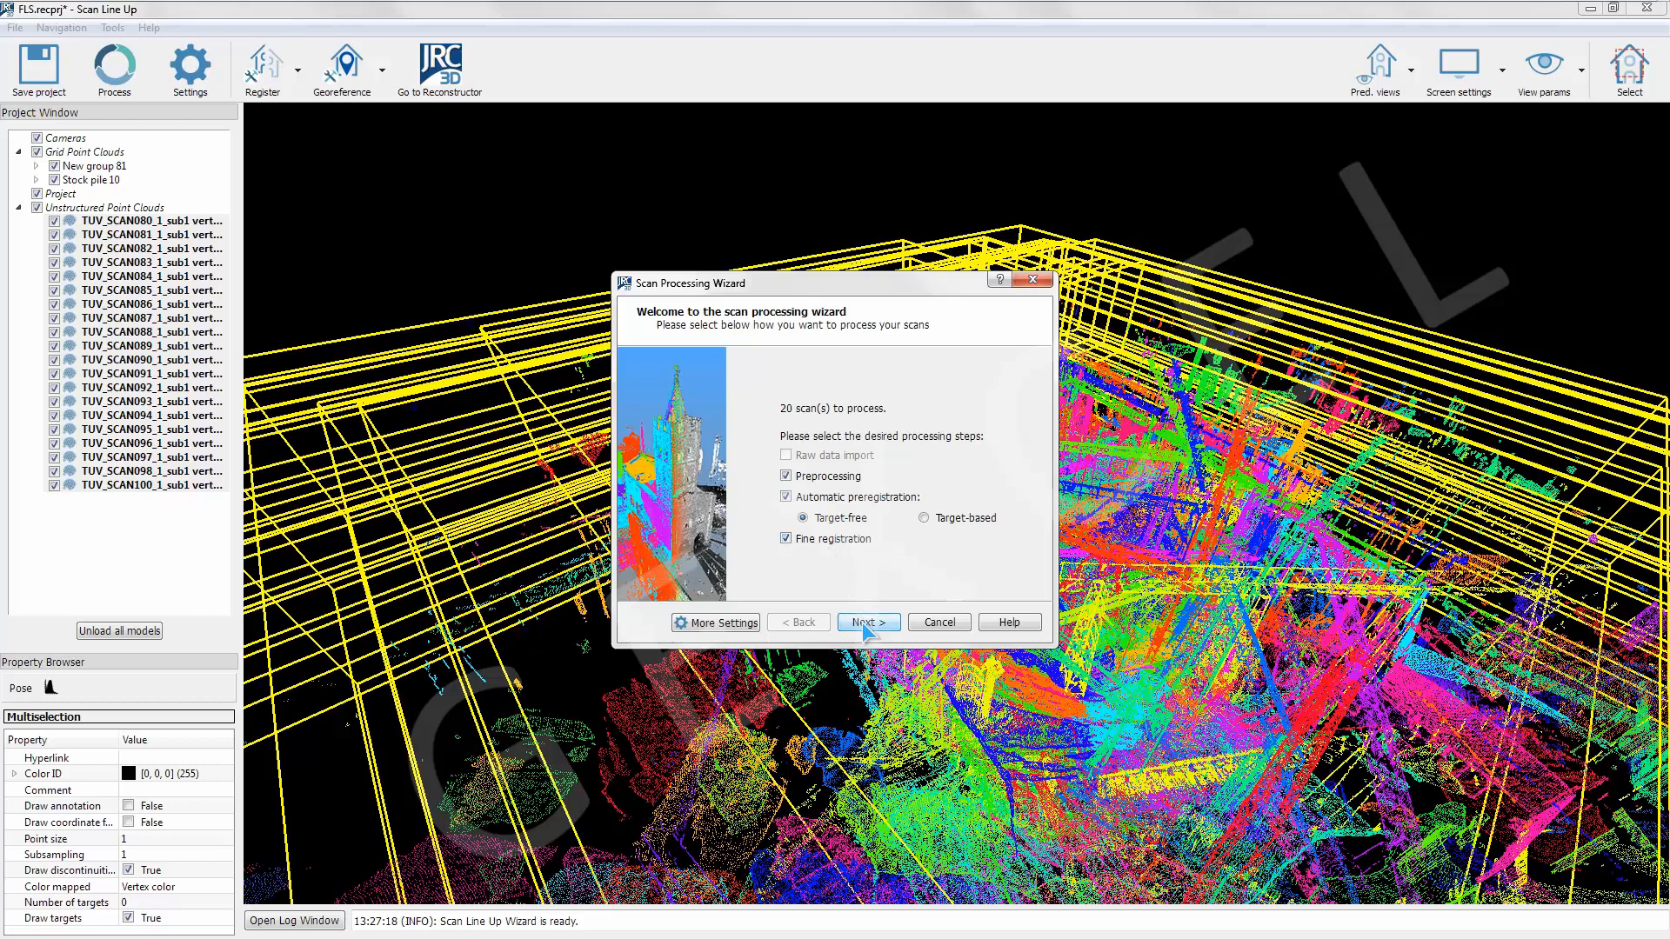
Preregister the 20 clouds as Mining/terrain data and accept the result below 0.518 m error.
{"action": "left_click", "coordinate": [866, 623]}
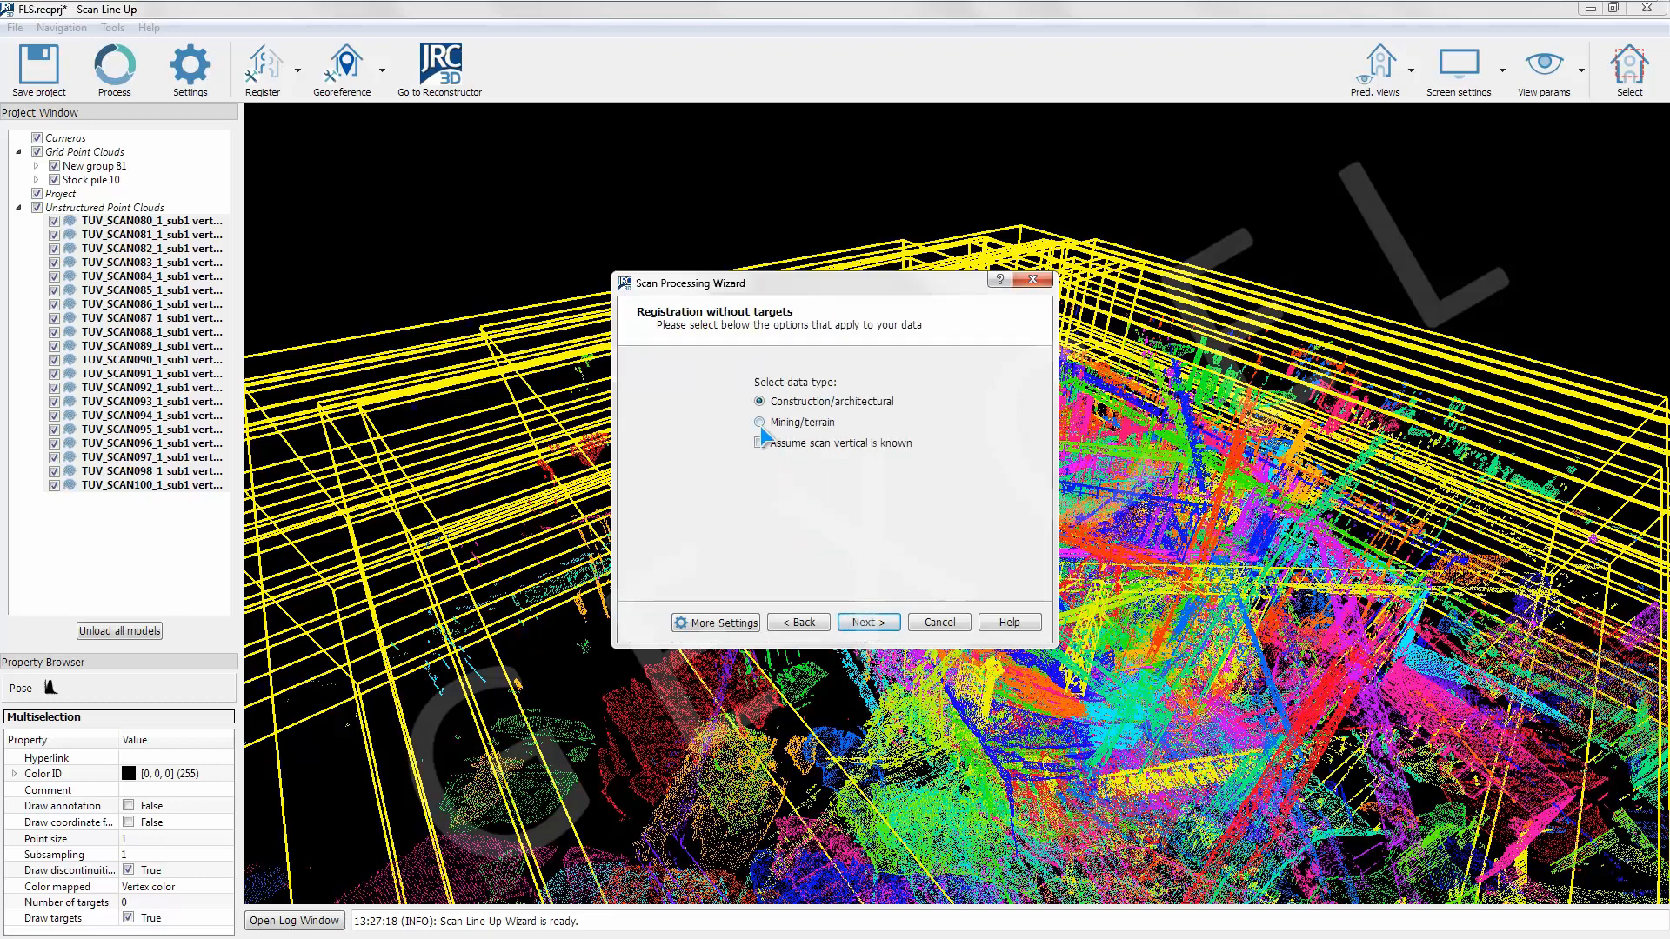
{"action": "left_click", "coordinate": [759, 421]}
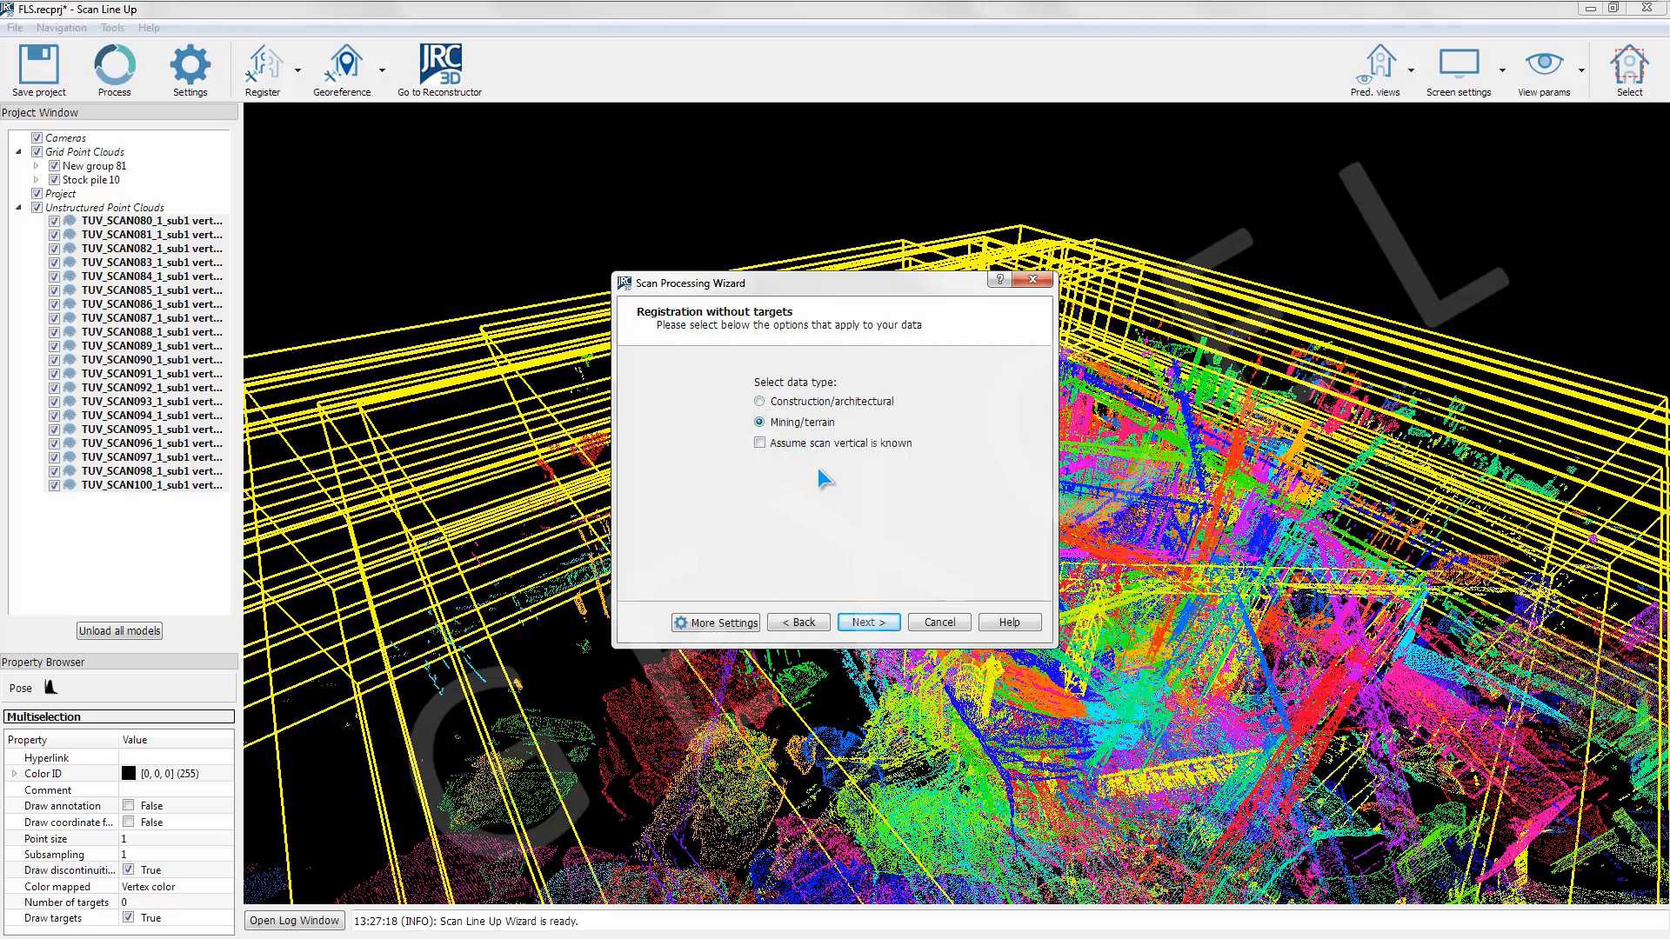
{"action": "left_click", "coordinate": [868, 623]}
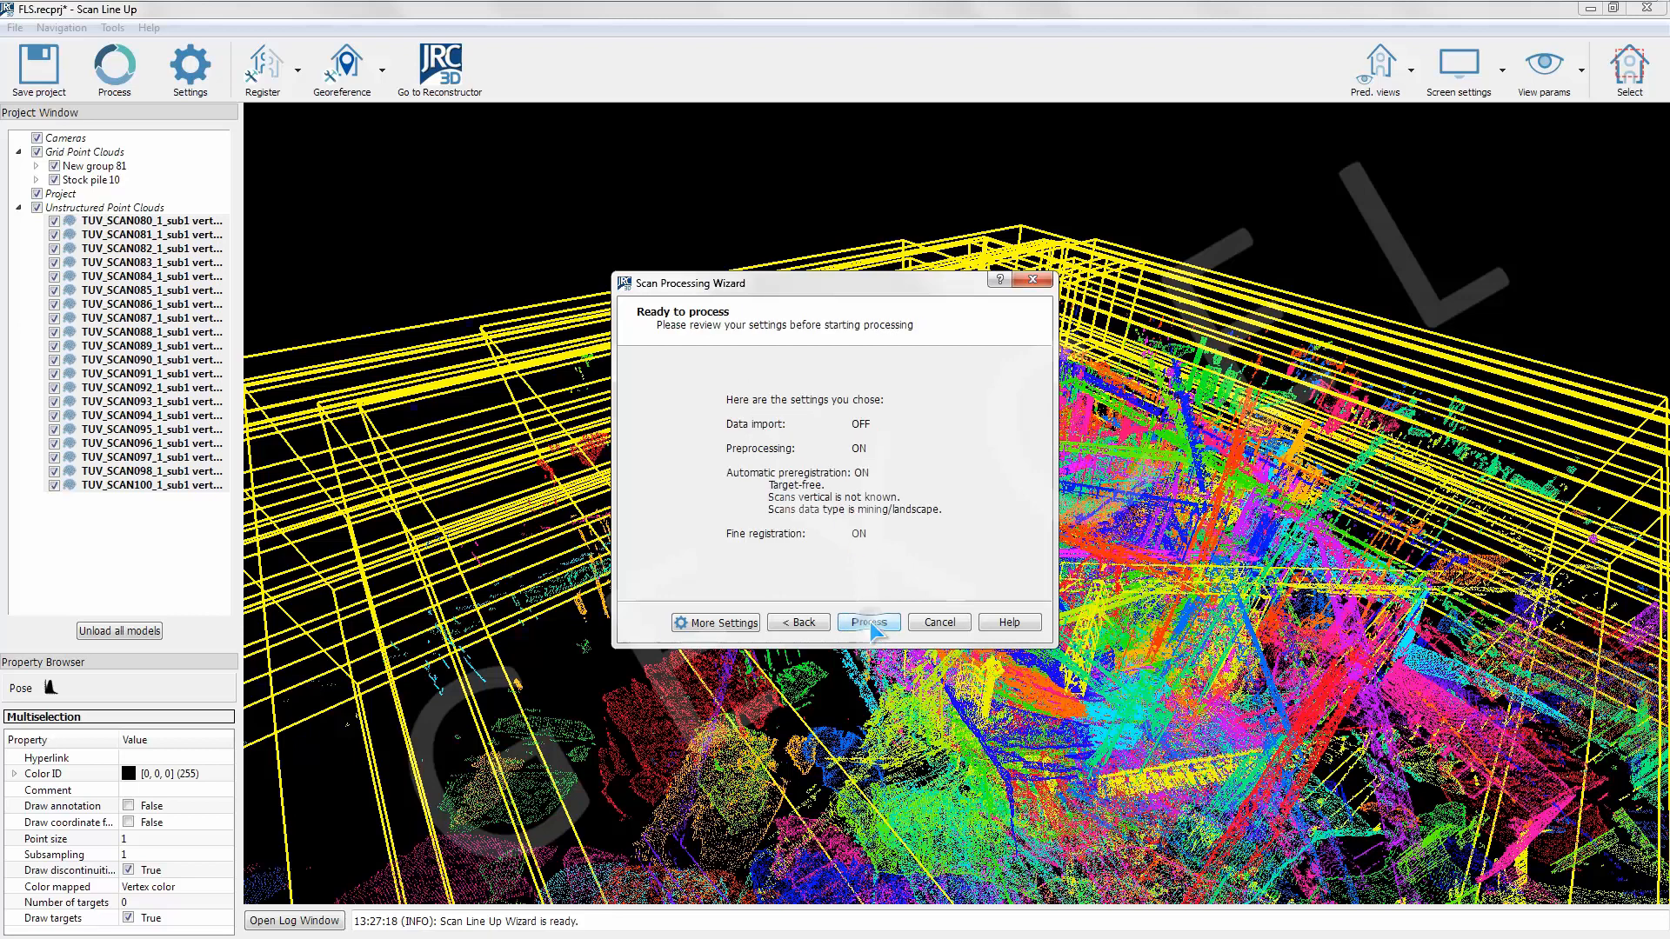
{"action": "left_click", "coordinate": [866, 622]}
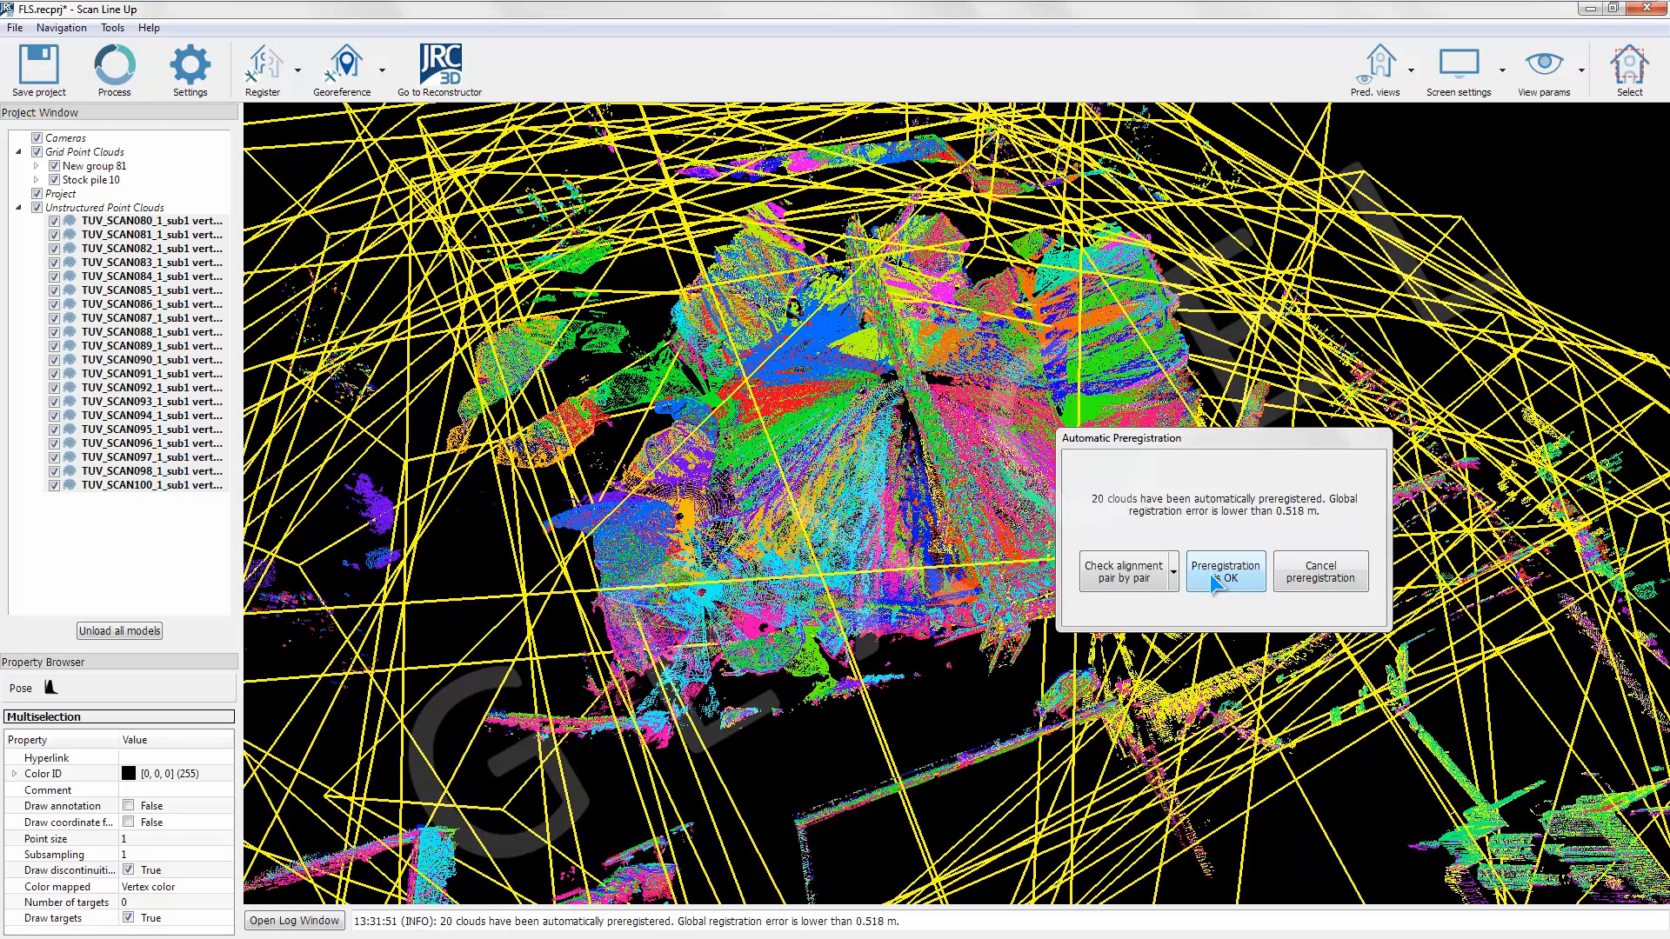
{"action": "left_click", "coordinate": [1225, 572]}
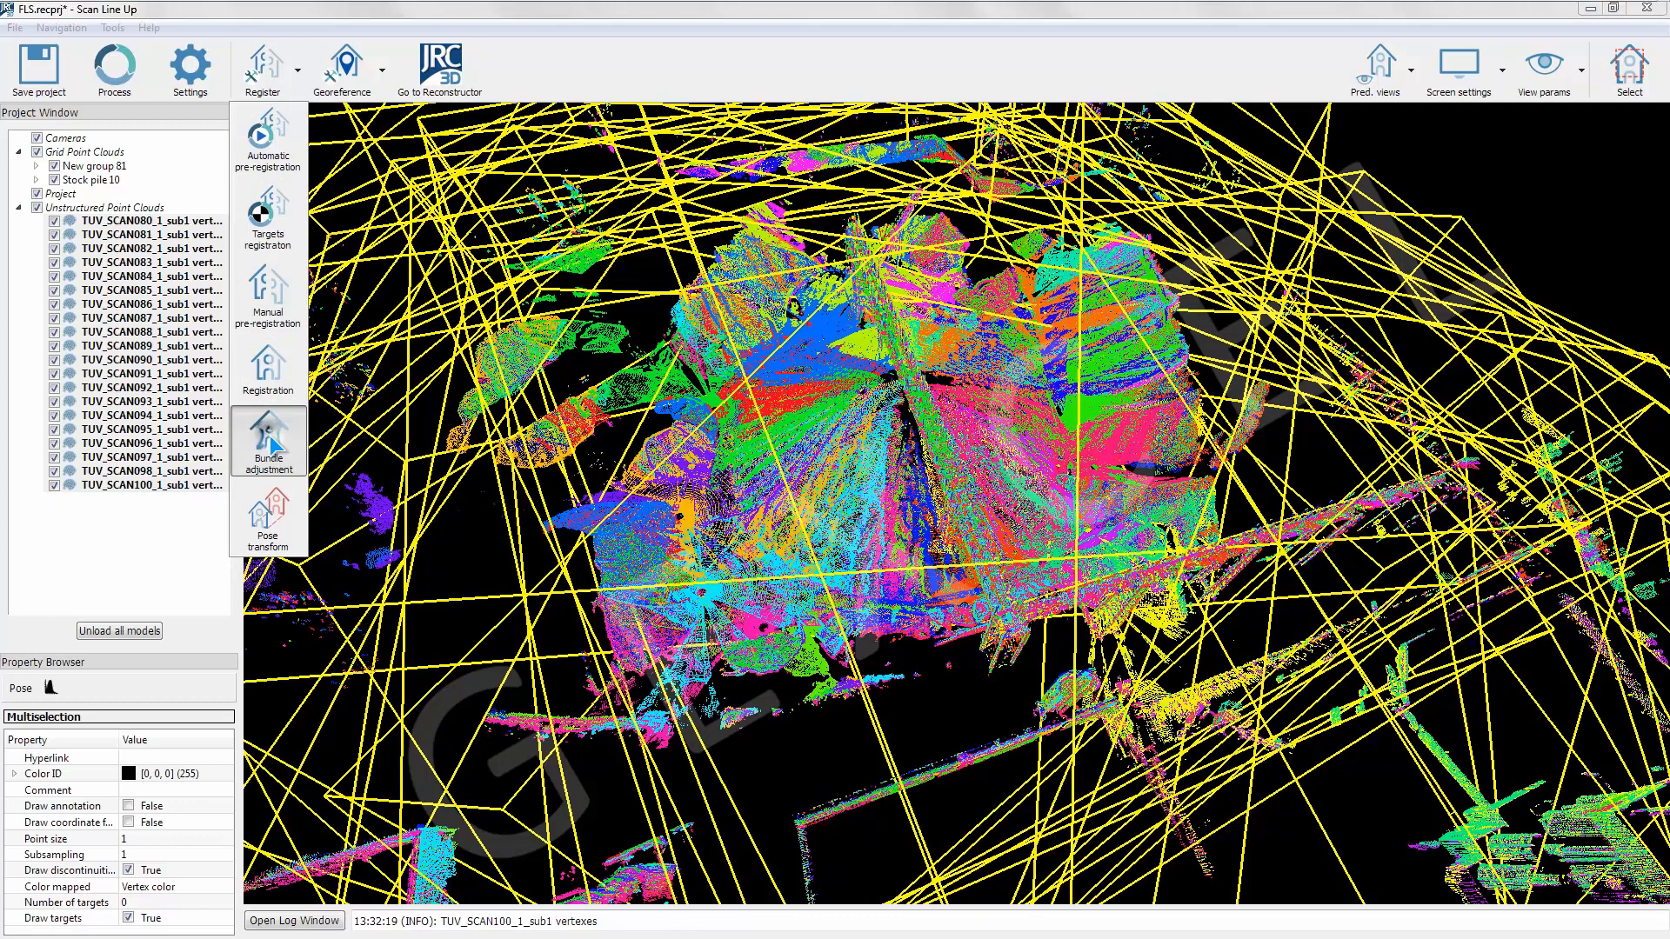
Run bundle adjustment seeded from the preregistration report with max search distance 1.036.
{"action": "left_click", "coordinate": [268, 442]}
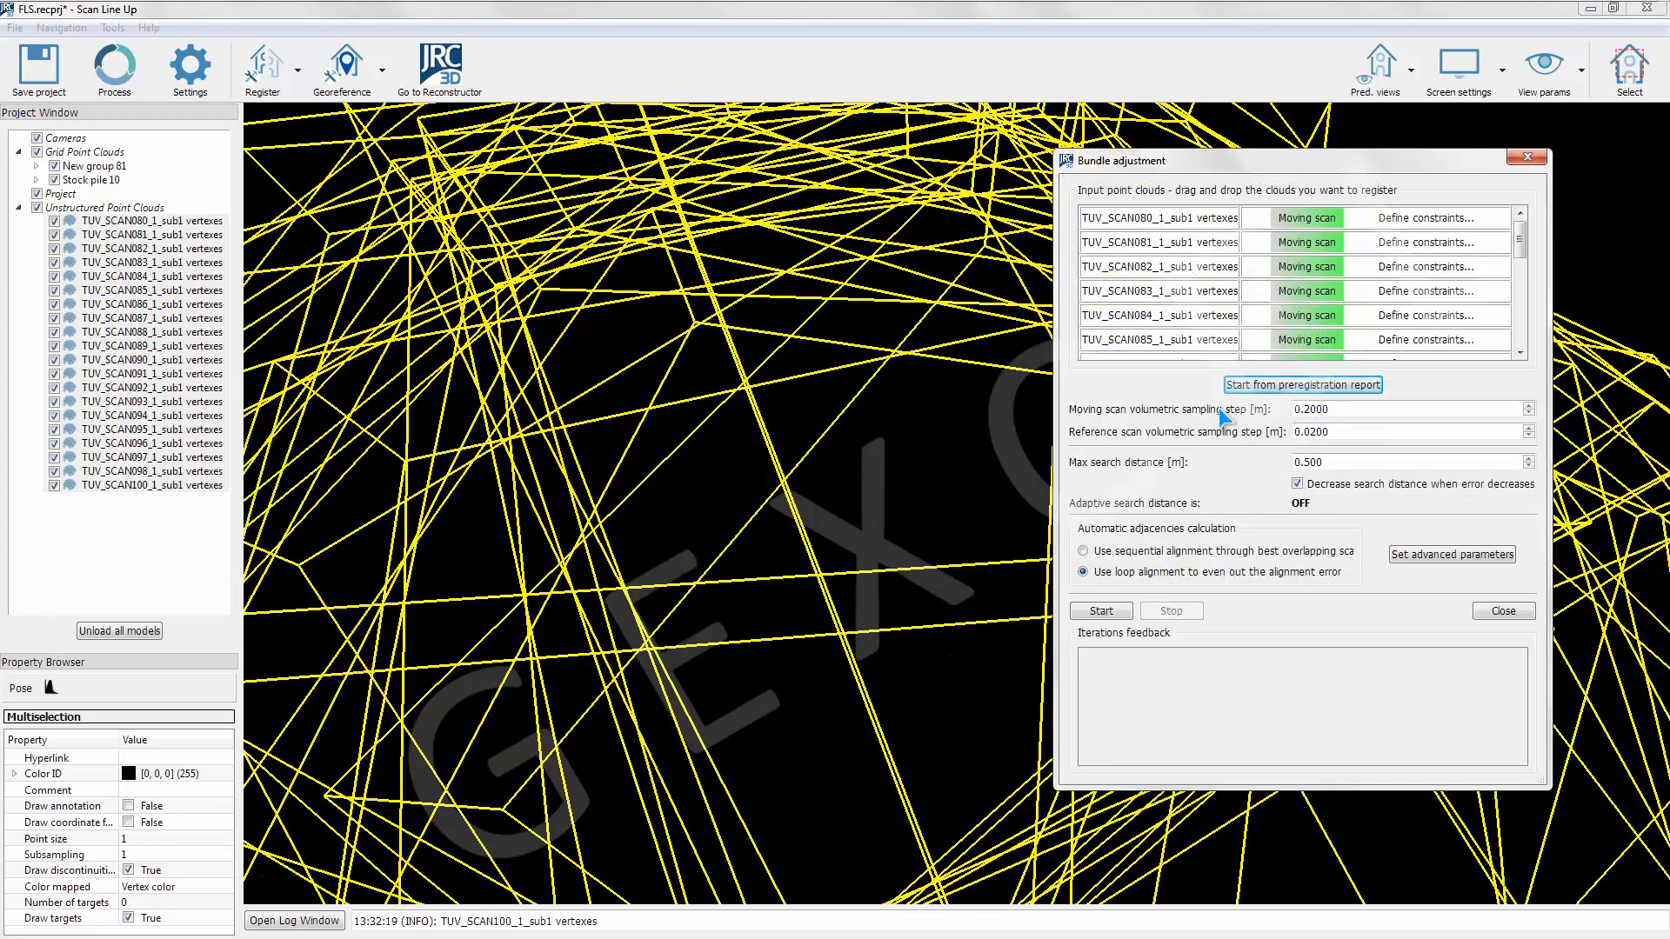
{"action": "left_click", "coordinate": [1301, 384]}
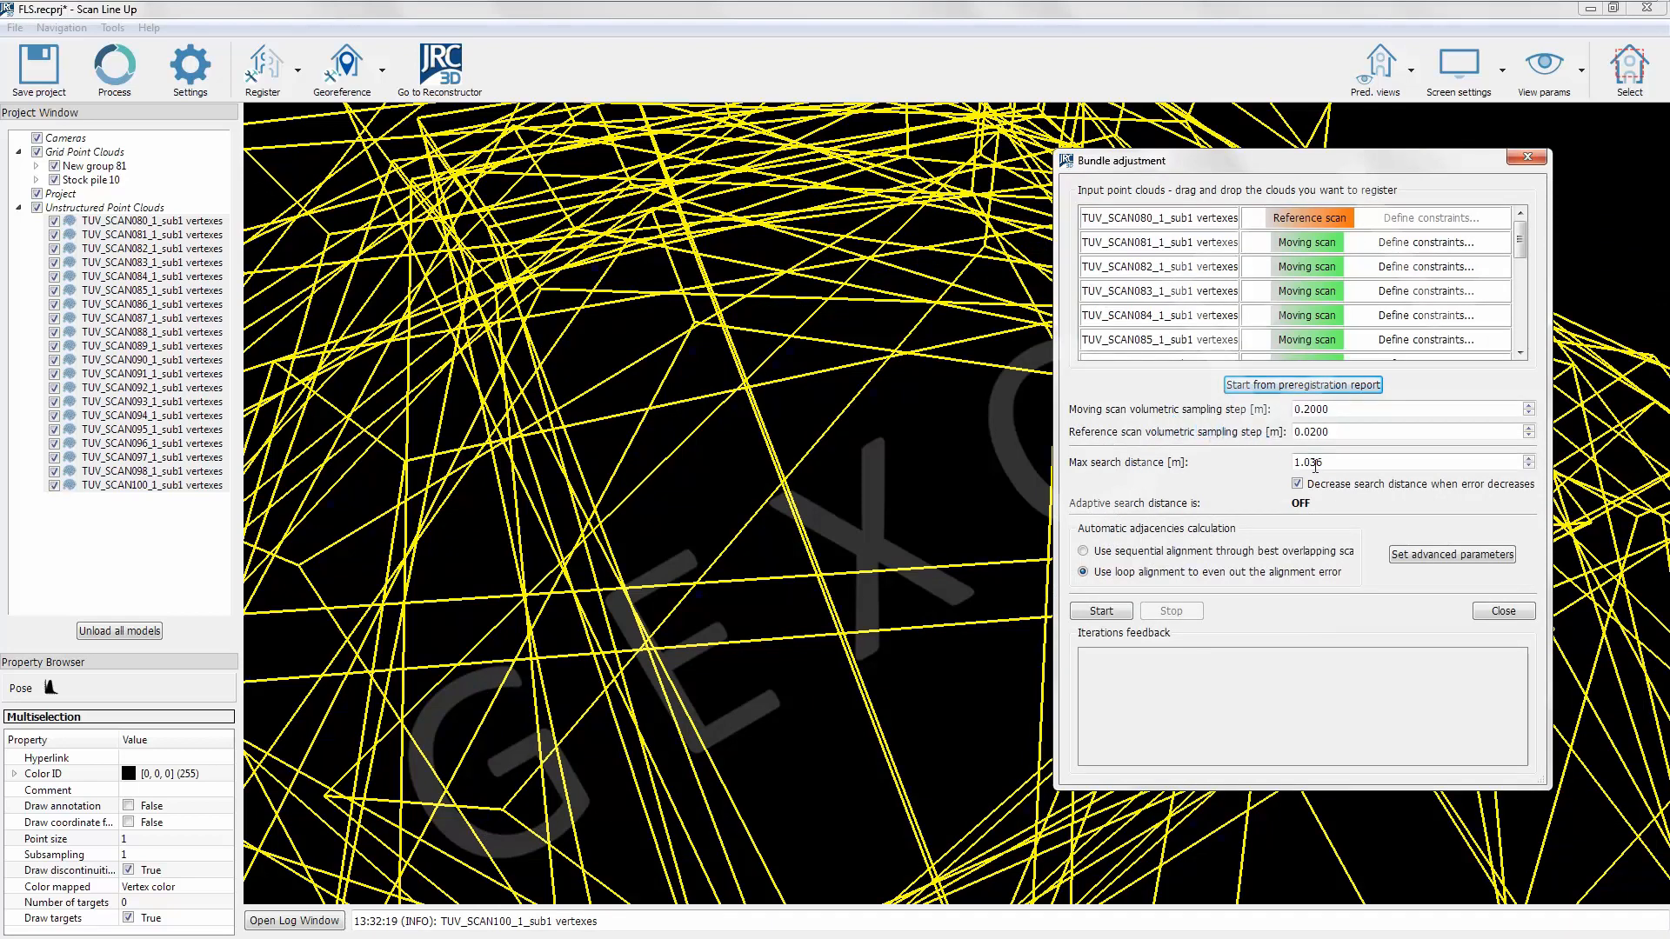
{"action": "mouse_move", "coordinate": [1336, 511]}
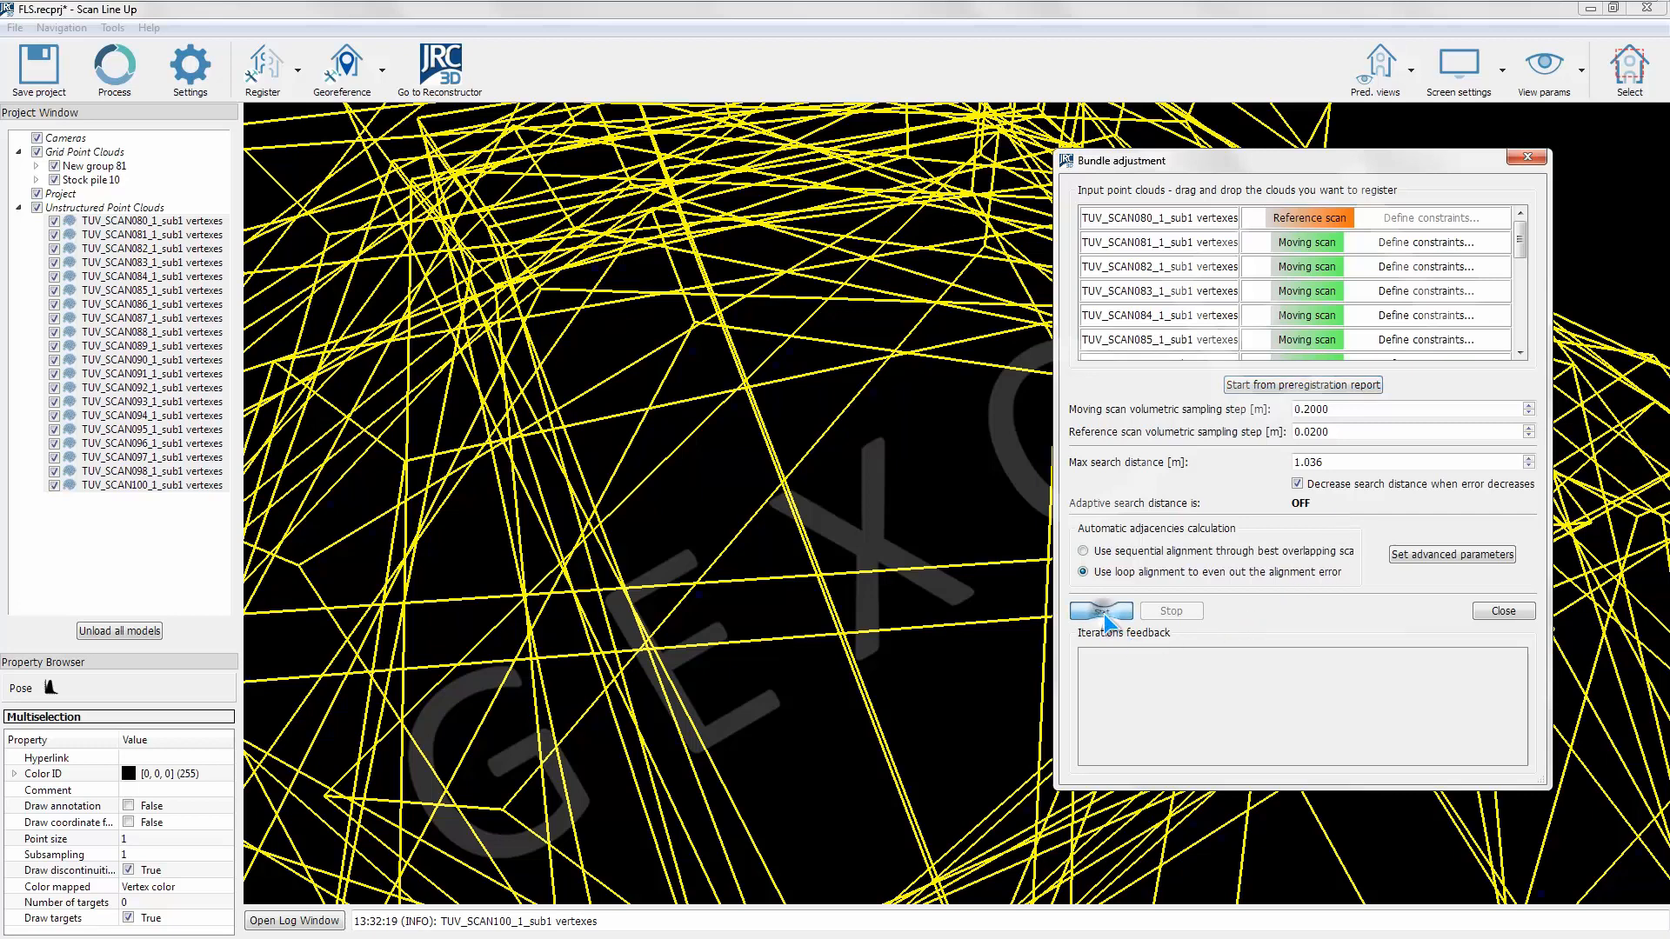
{"action": "left_click", "coordinate": [1101, 610]}
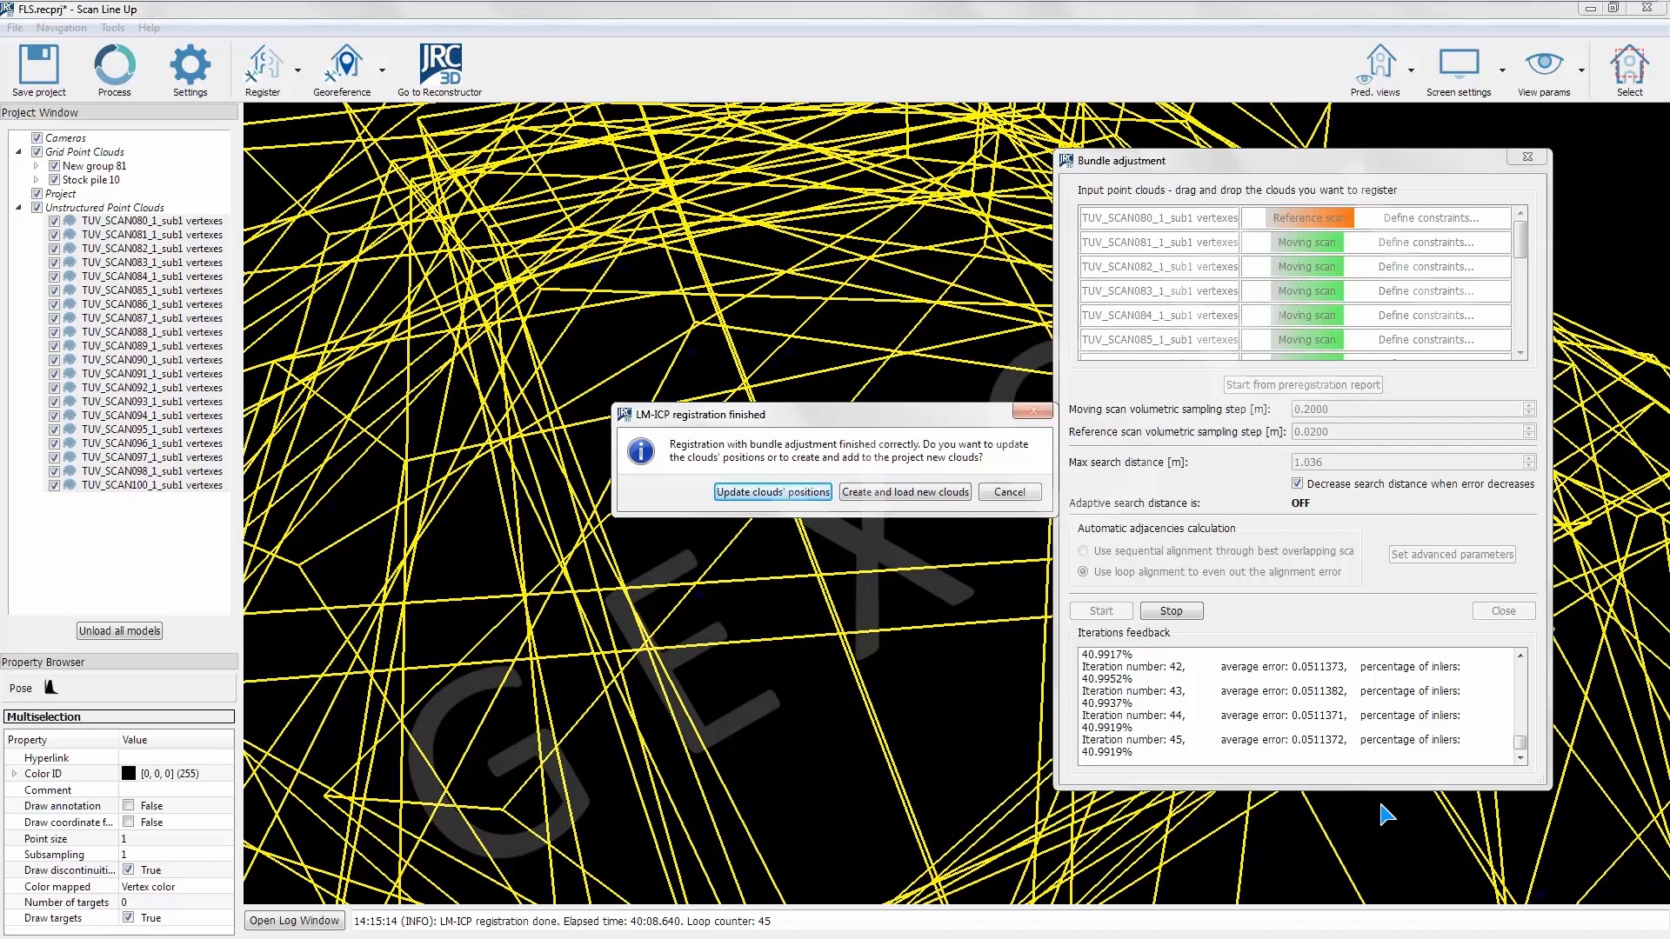
{"action": "mouse_move", "coordinate": [803, 522]}
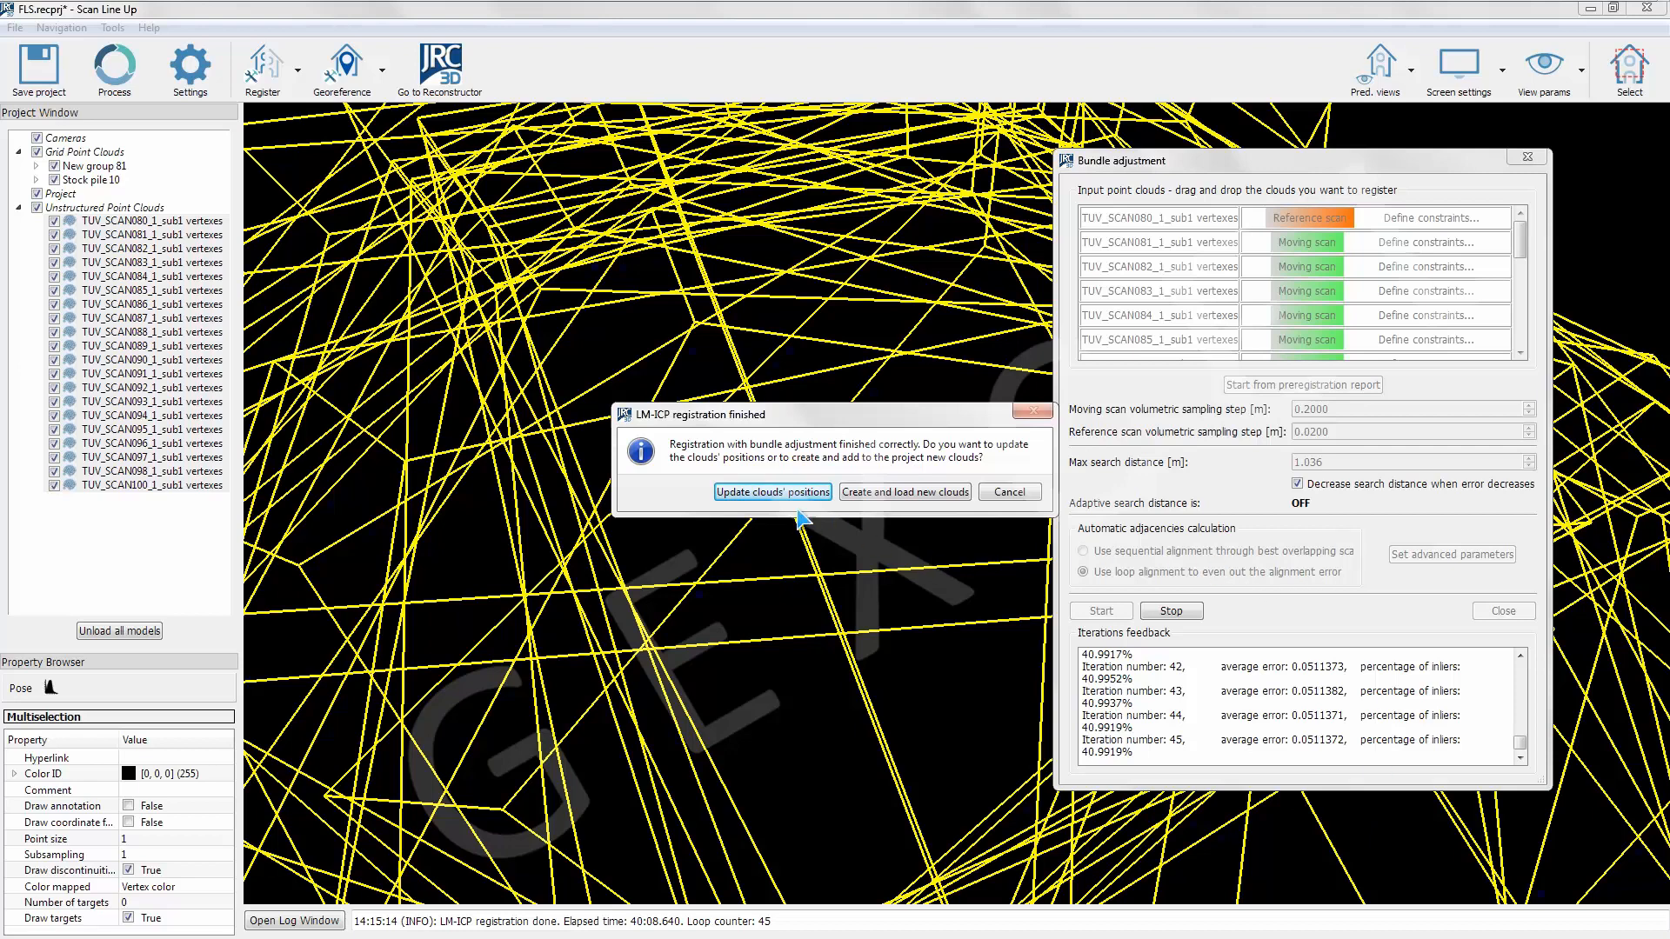
Update the existing clouds' positions with the bundle adjustment result.
{"action": "left_click", "coordinate": [772, 490]}
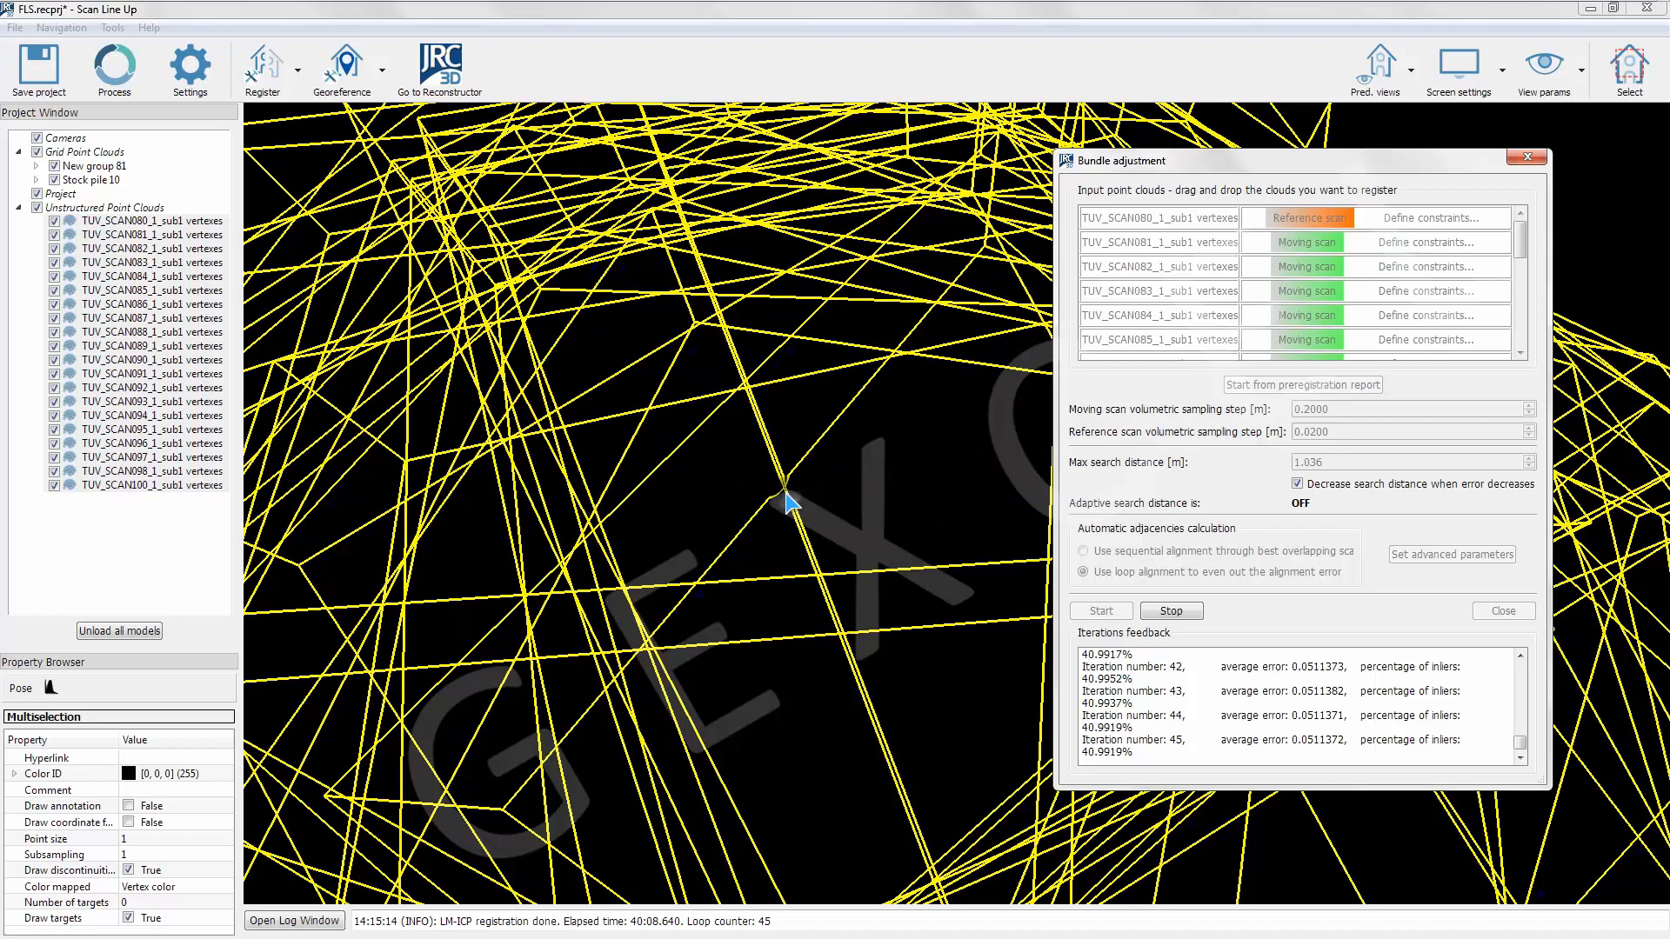
{"action": "mouse_move", "coordinate": [1525, 171]}
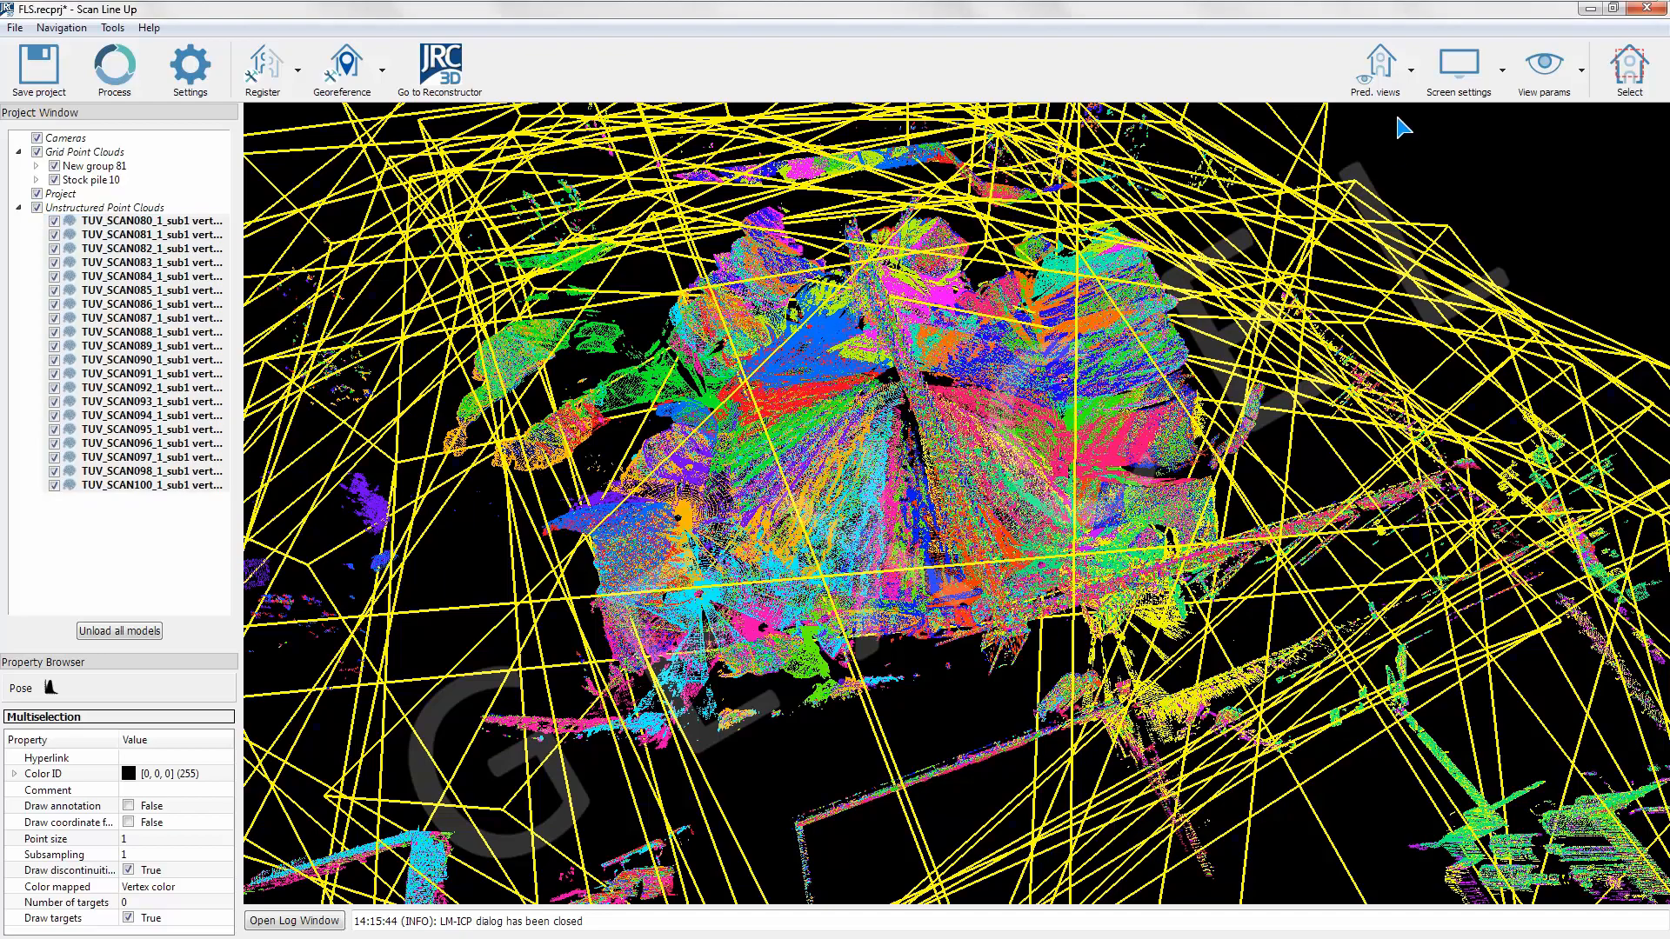
Inspect the 20 registered clouds in slice view along the terrain profile, then return to Reconstructor.
{"action": "left_click", "coordinate": [1373, 59]}
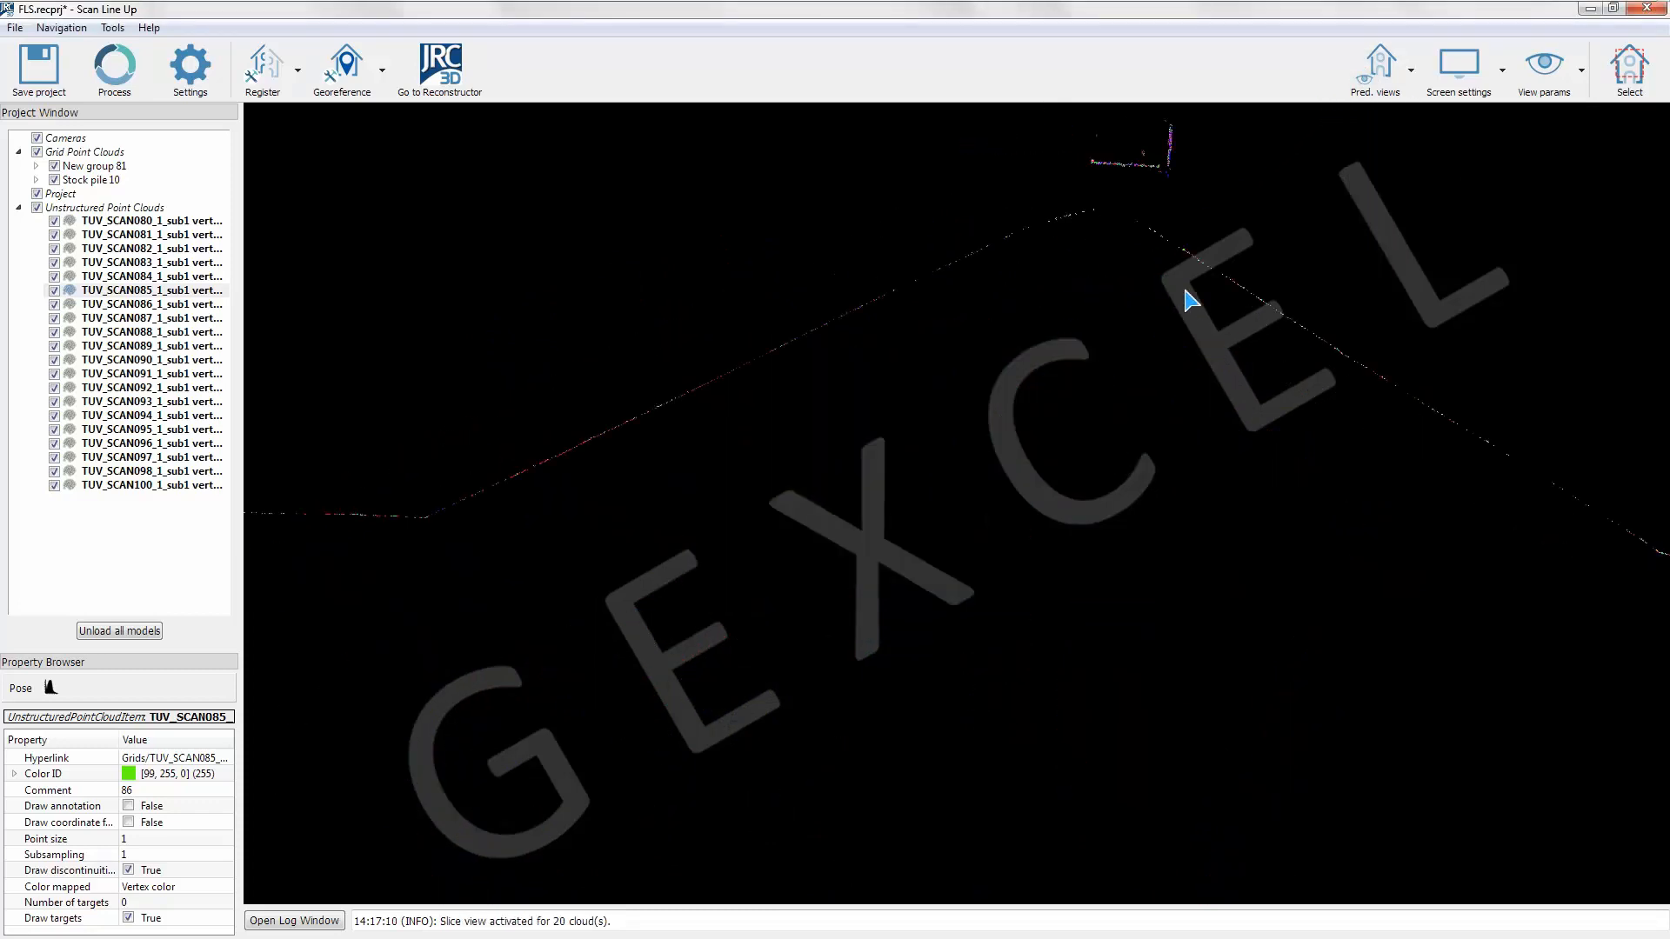
{"action": "left_click_drag", "start_coordinate": [1189, 301], "coordinate": [857, 414]}
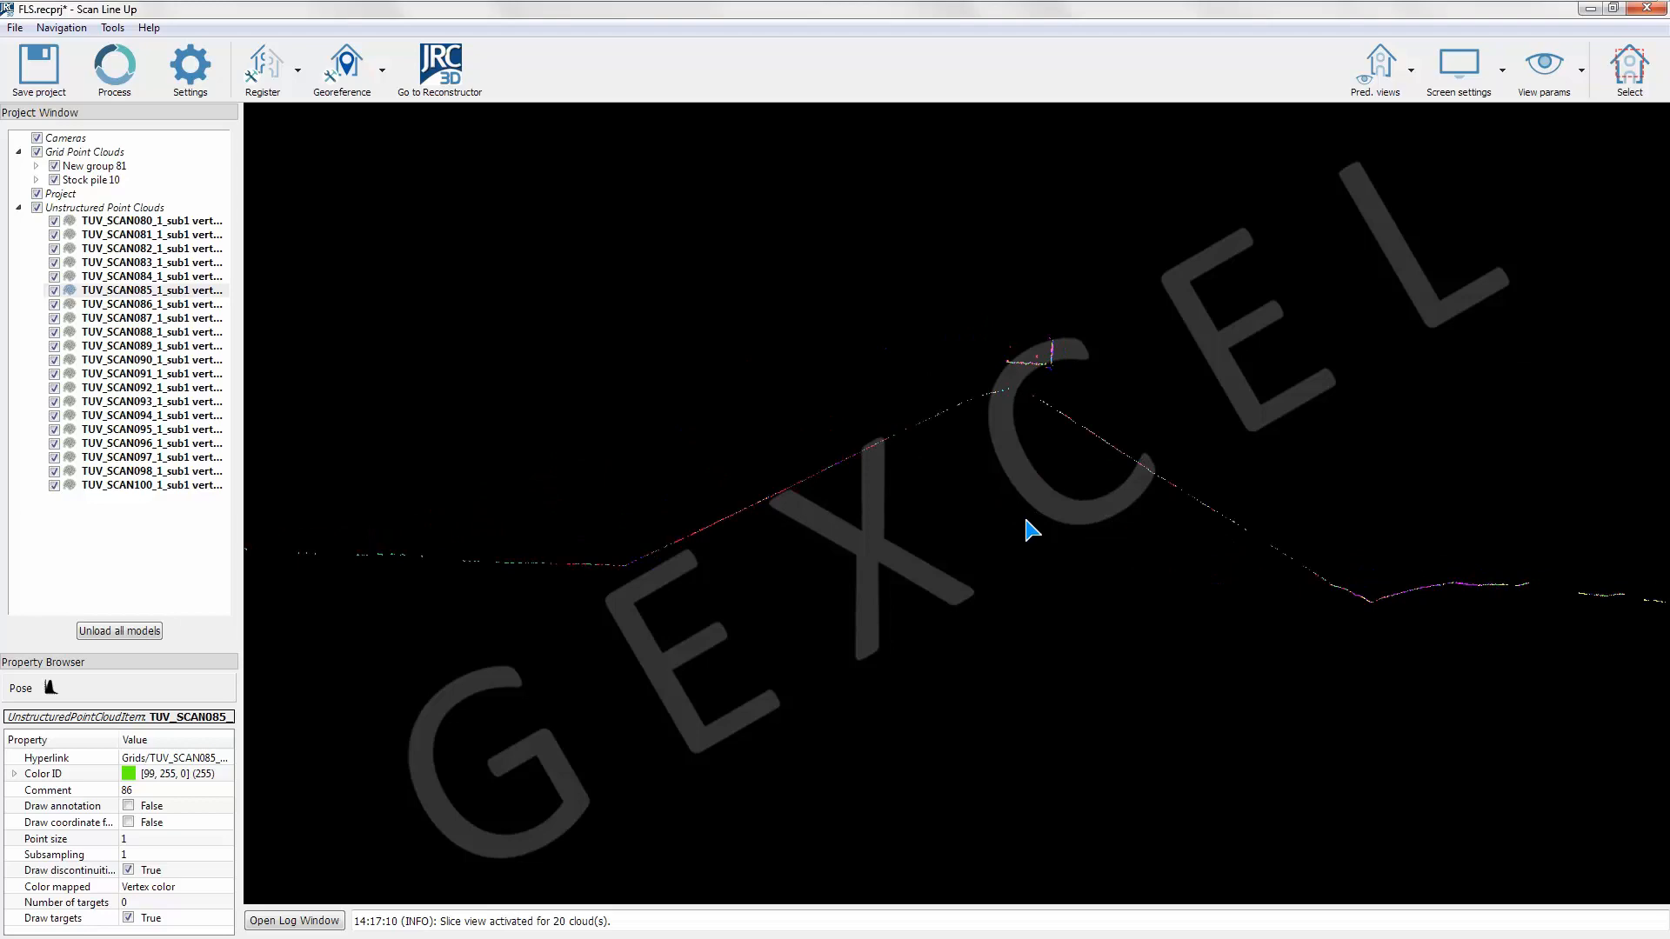
{"action": "left_click", "coordinate": [439, 70]}
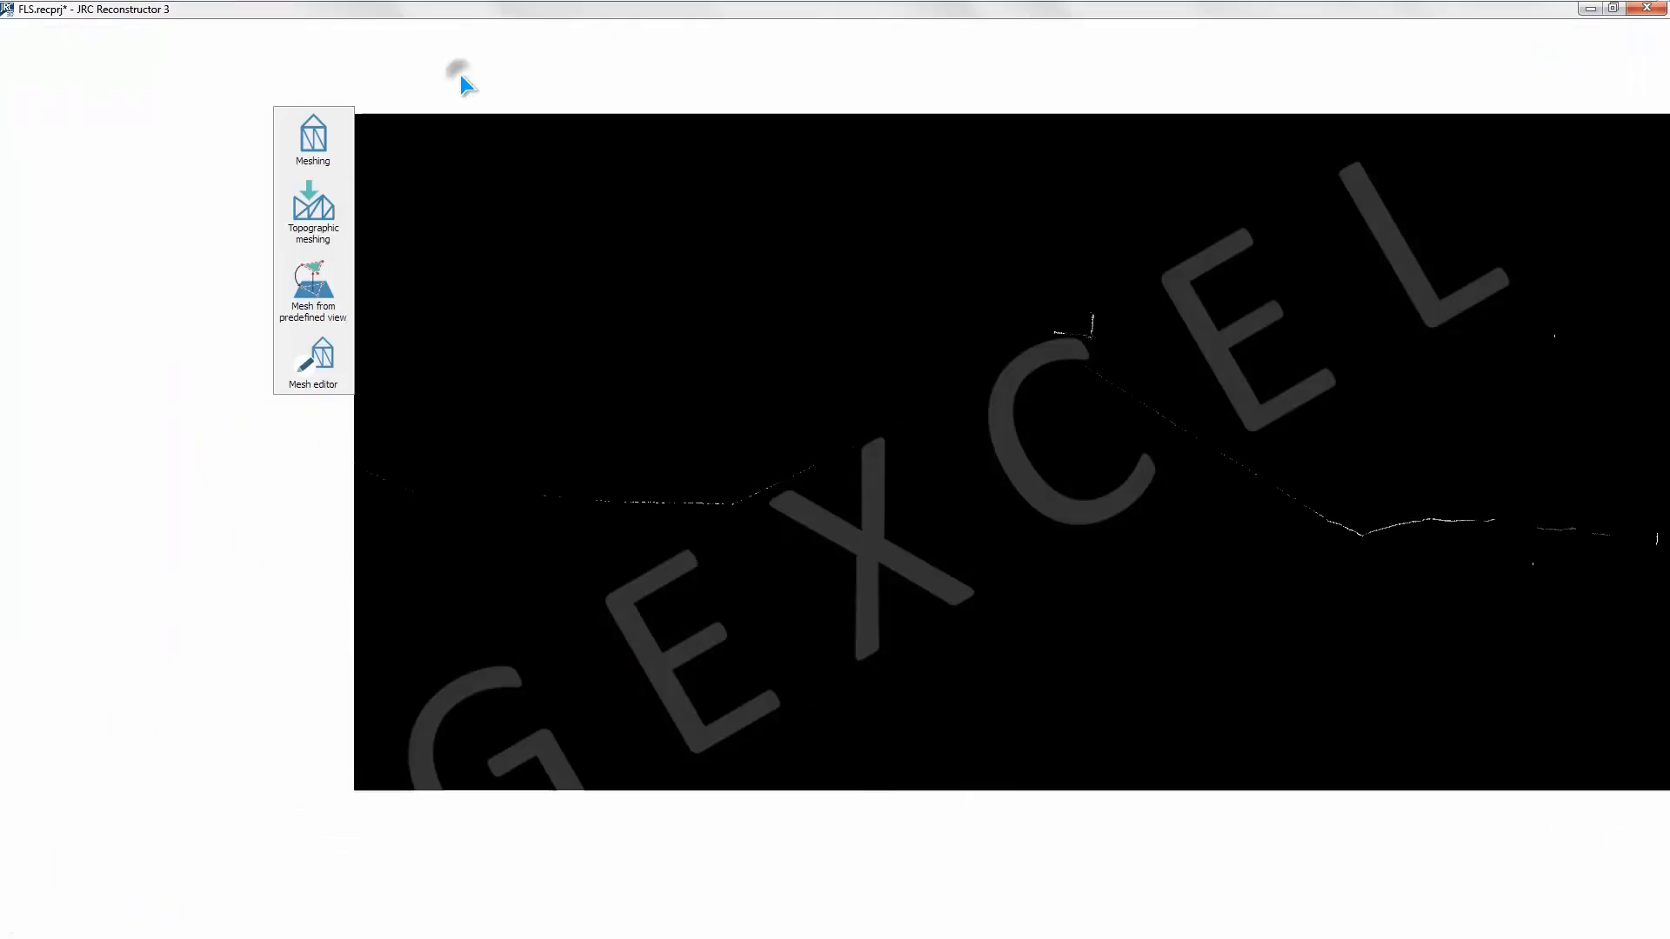